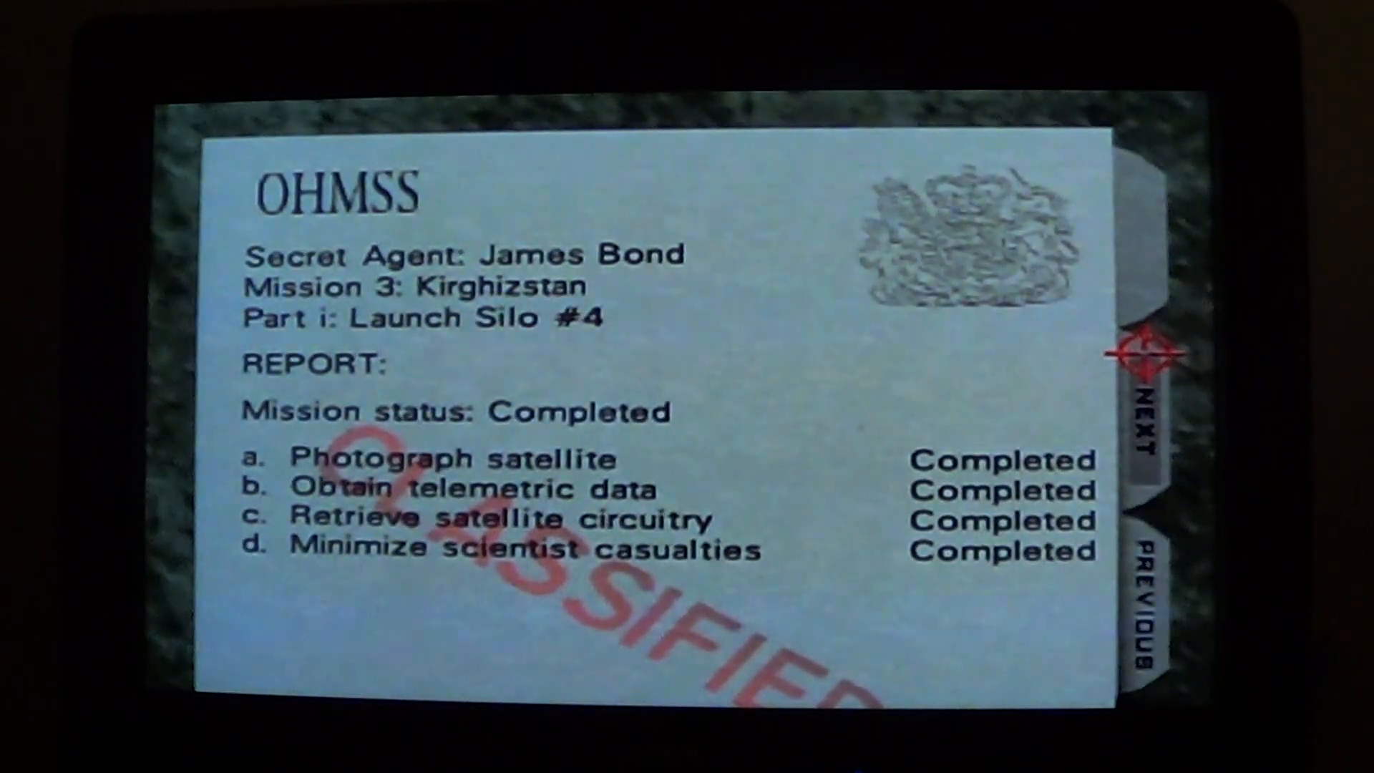
# Advance through mission 3 statistics and the Mission 4 Frigate briefing to the Secret Agent difficulty screen.
pyautogui.click(1148, 429)
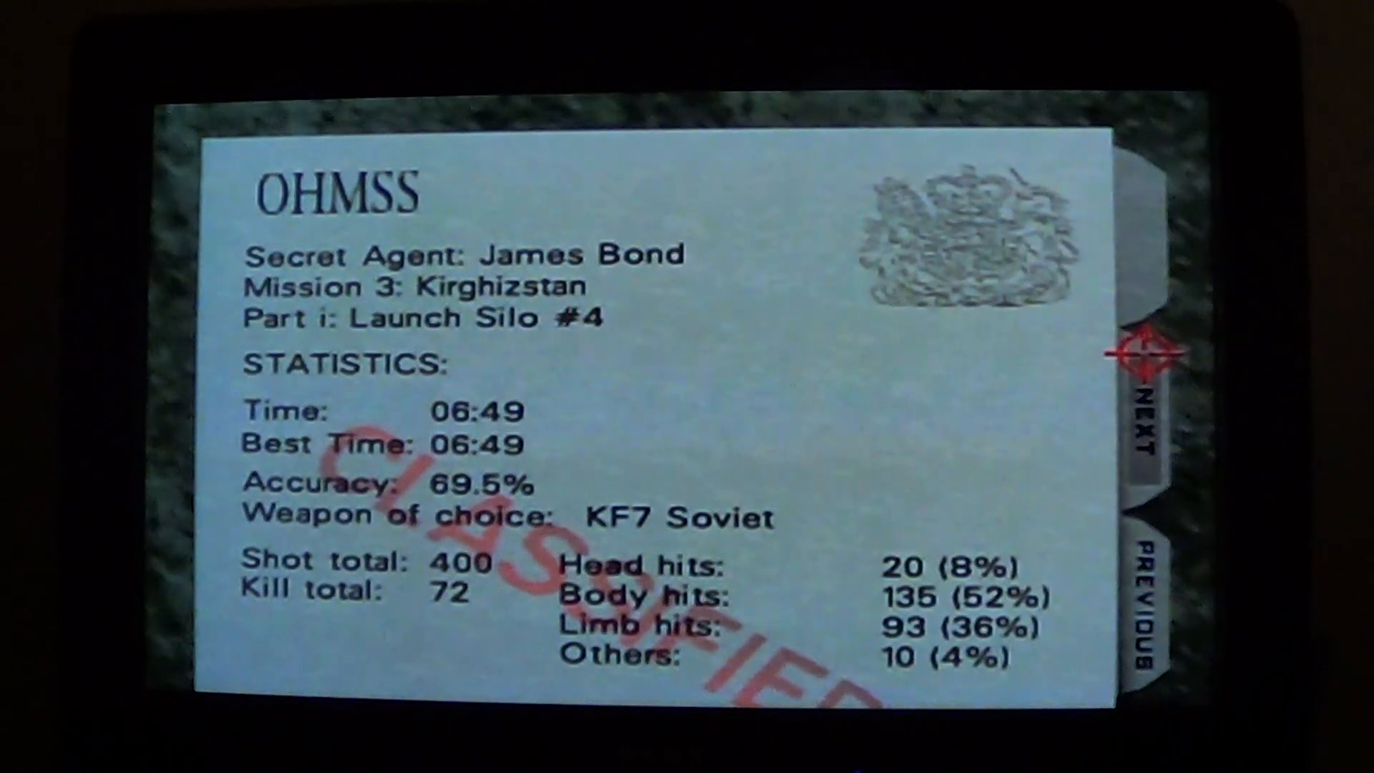
pyautogui.click(1144, 430)
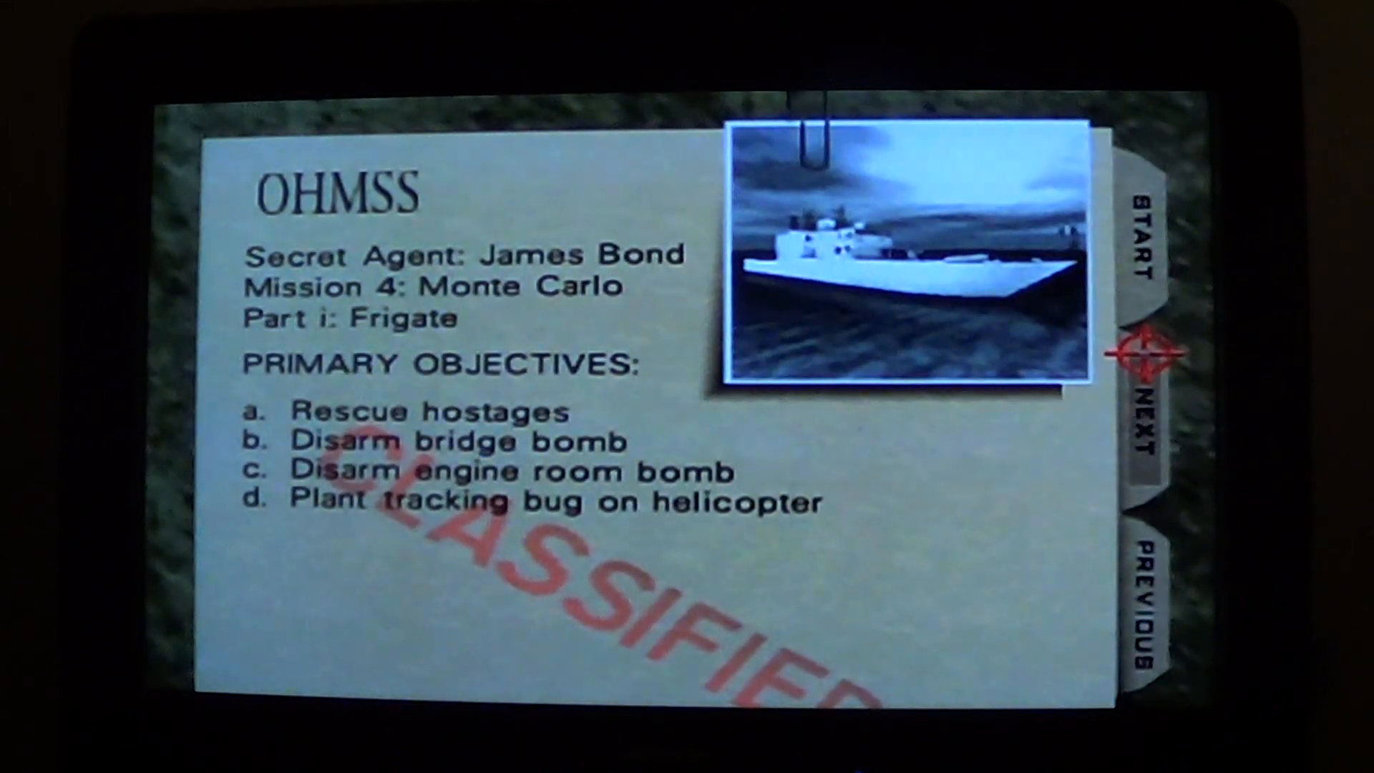
pyautogui.click(1142, 420)
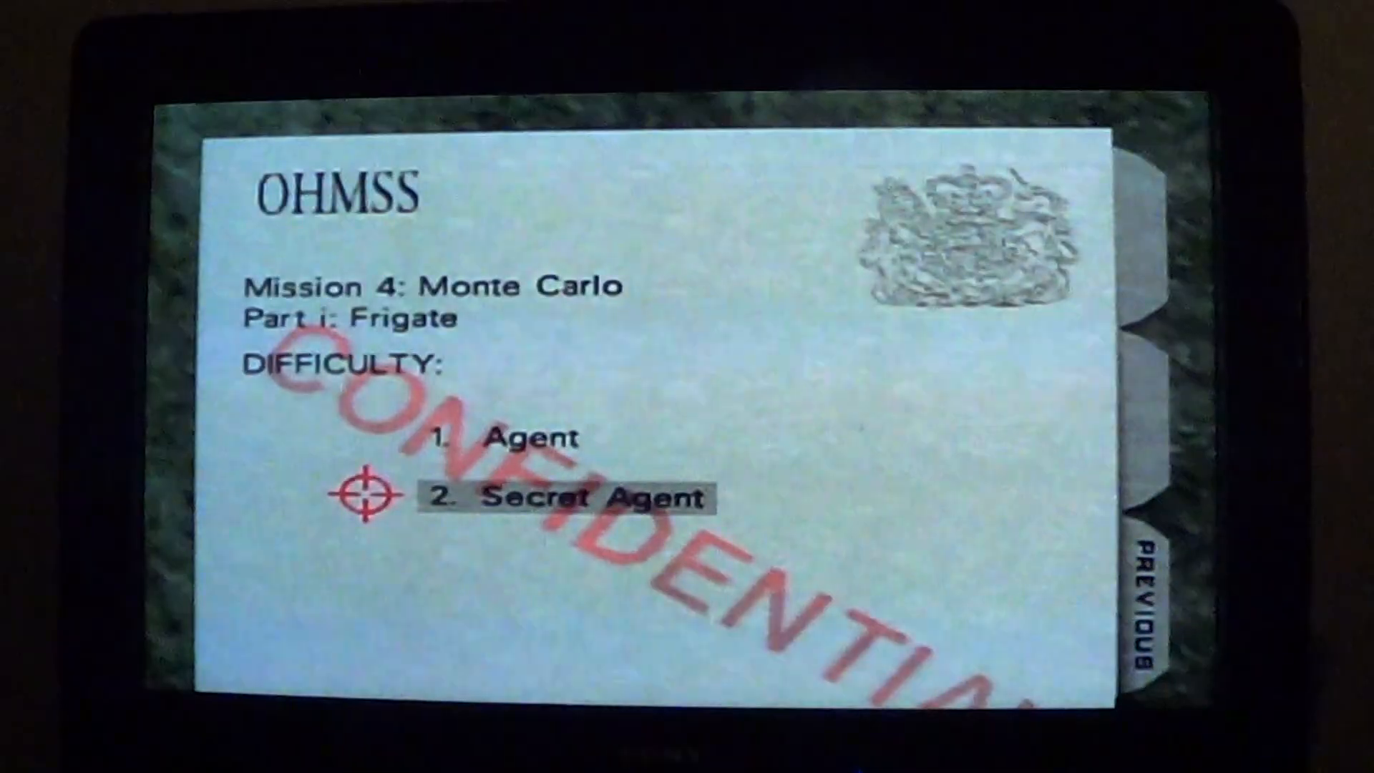